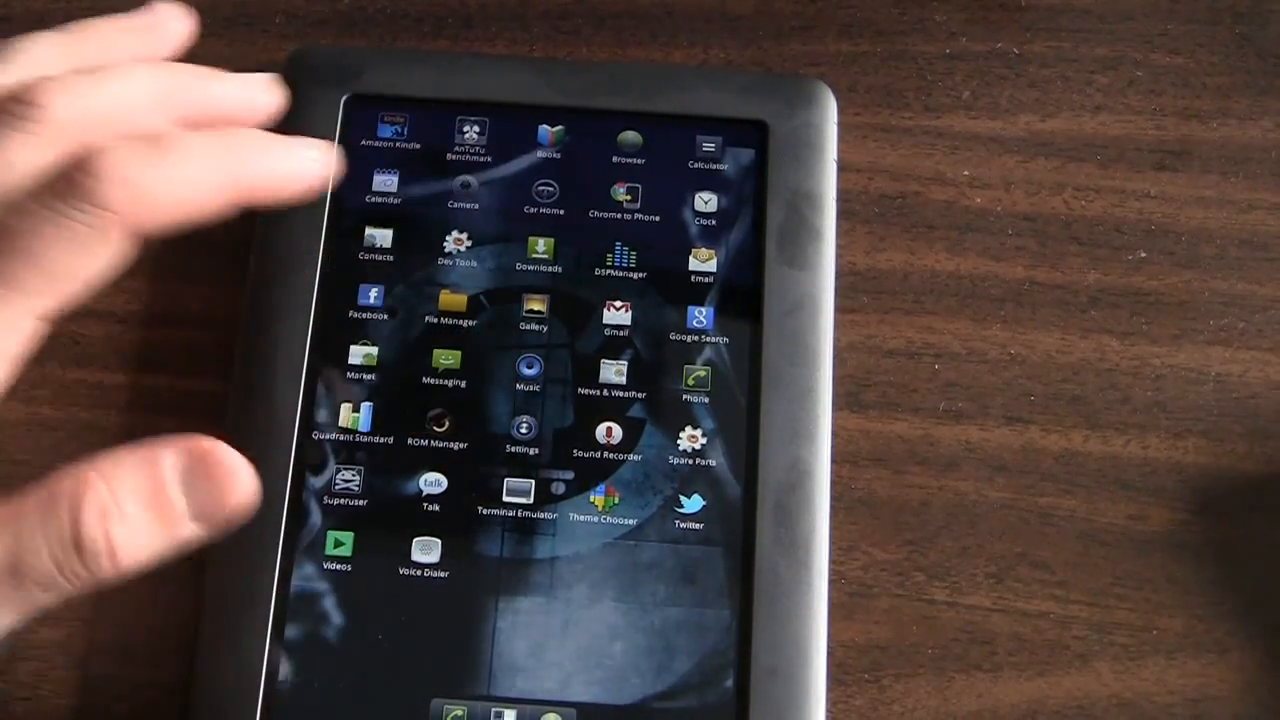
Step: Open system Settings, then the CyanogenMod settings menu listing Performance and Tablet tweaks
left_click(519, 425)
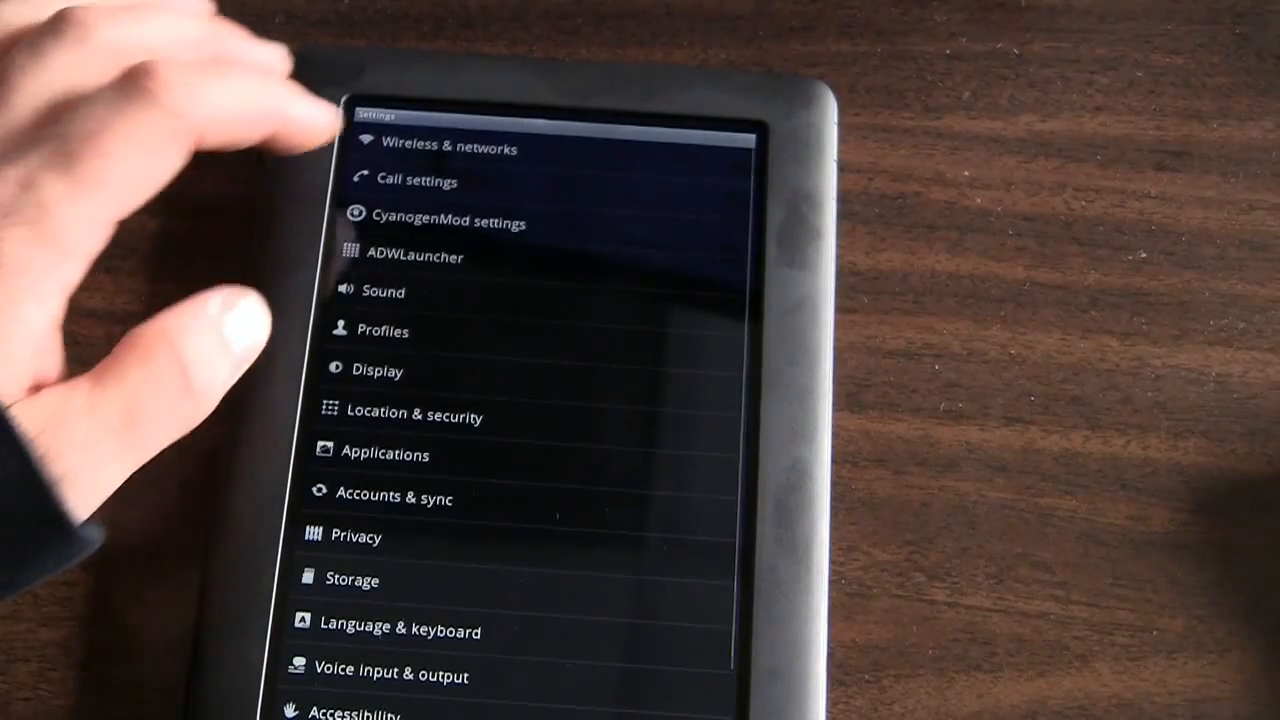
left_click(449, 221)
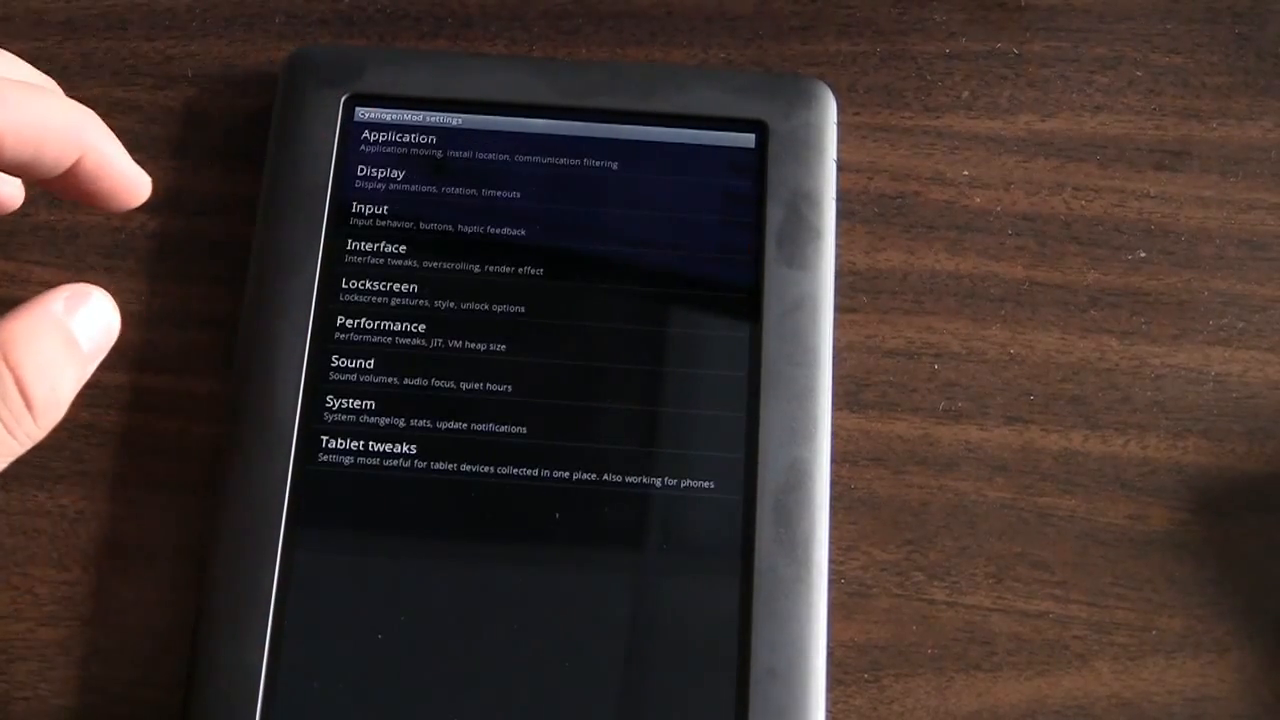